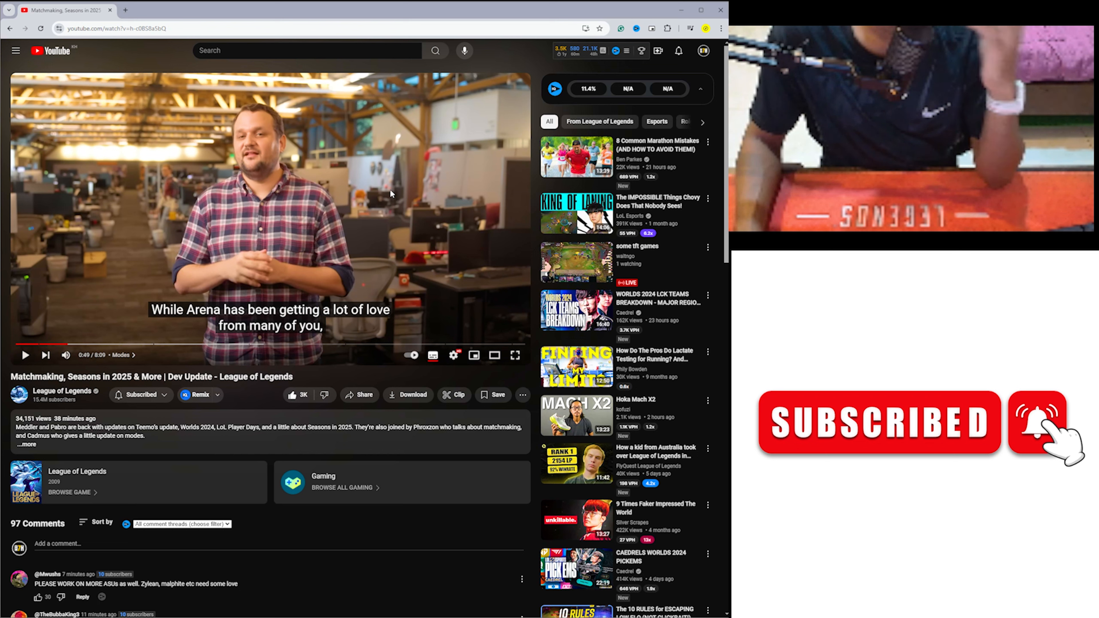
Resume the dev update, pause it briefly at about 1:59, then continue playing it.
left_click(25, 355)
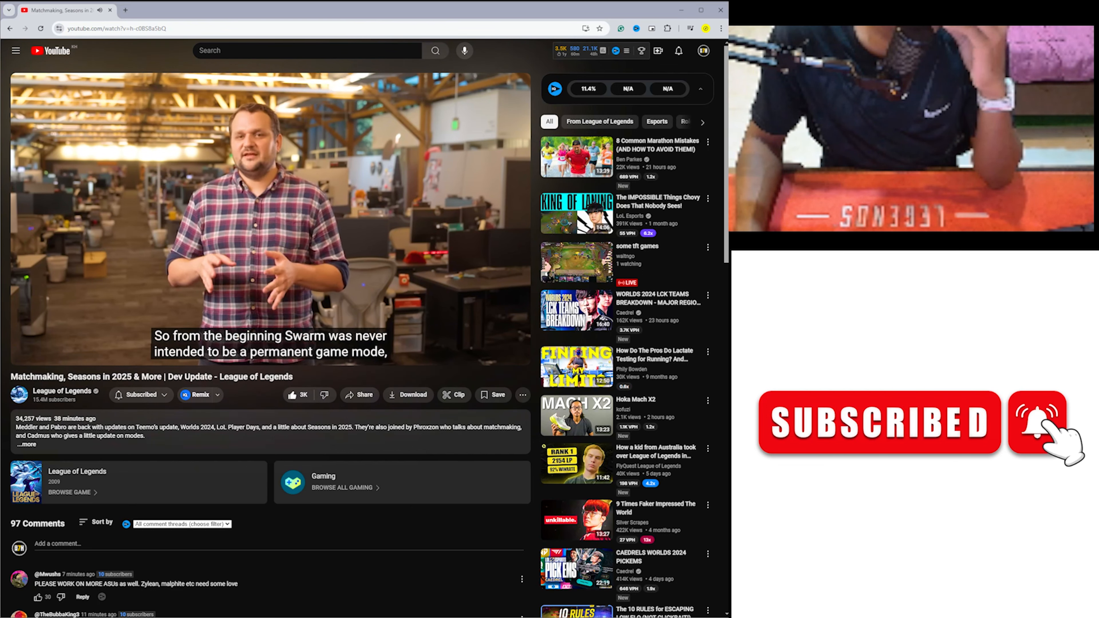
mouse_move(383, 187)
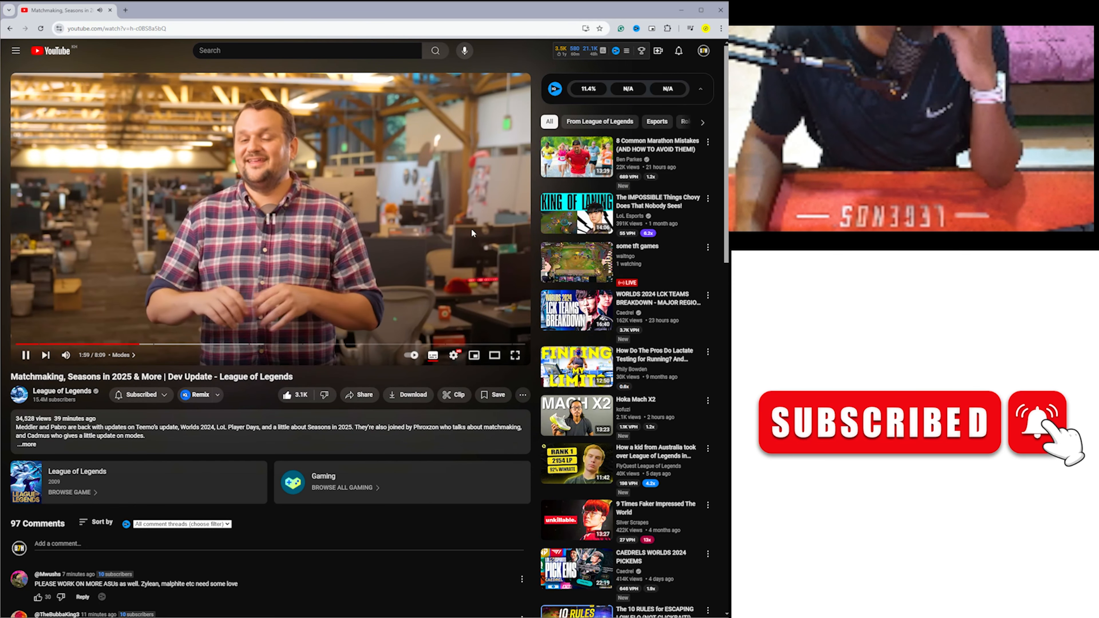
left_click(26, 355)
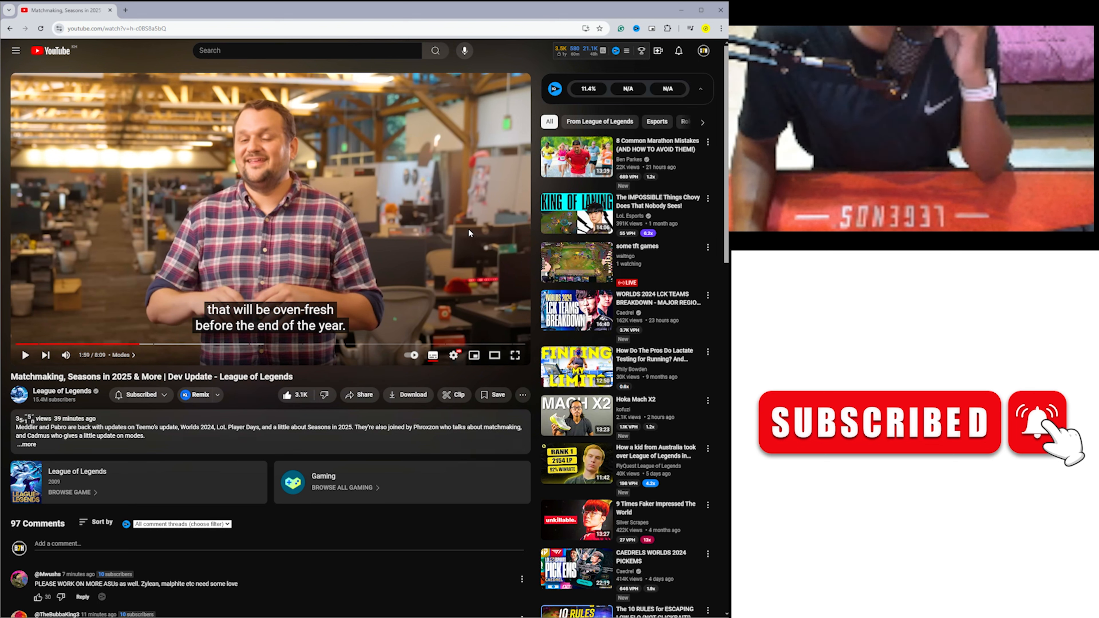
left_click(26, 355)
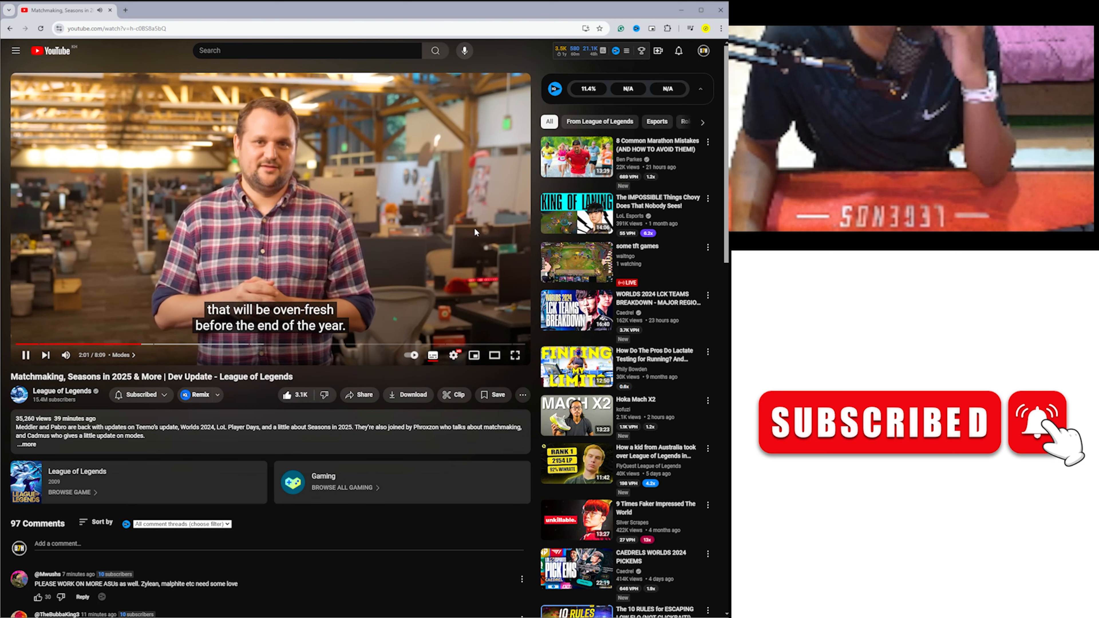